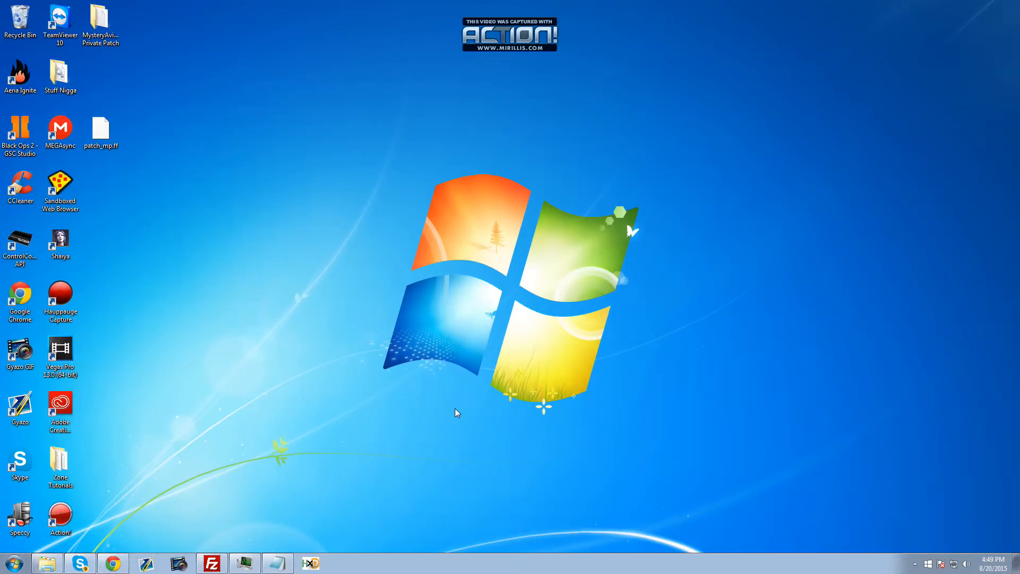
pyautogui.moveTo(295, 488)
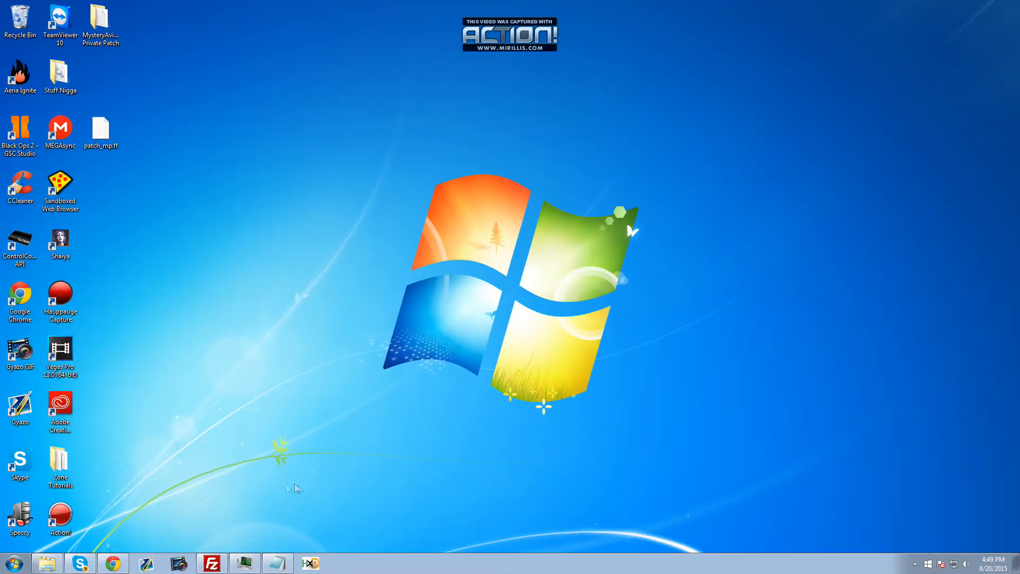
pyautogui.moveTo(293, 558)
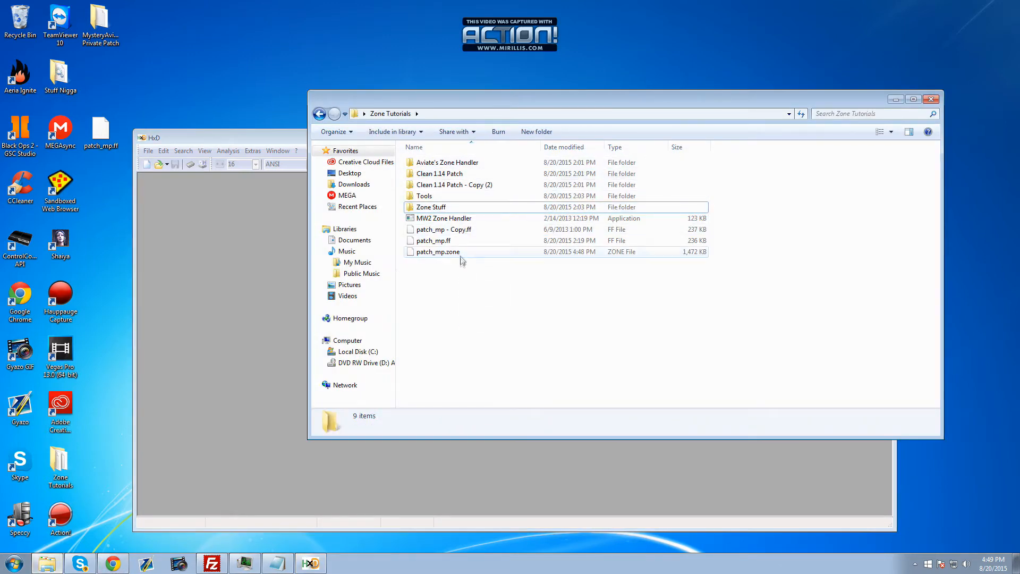
# - Replace every default background colour hex pattern in patch_mp.zone with the red values, 76 occurrences
pyautogui.doubleClick(436, 251)
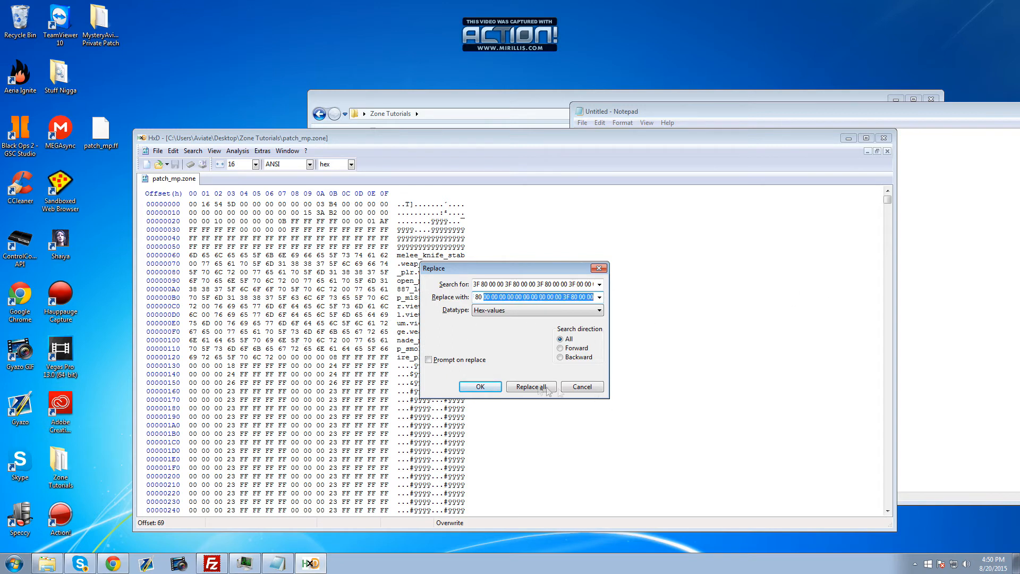
pyautogui.click(530, 386)
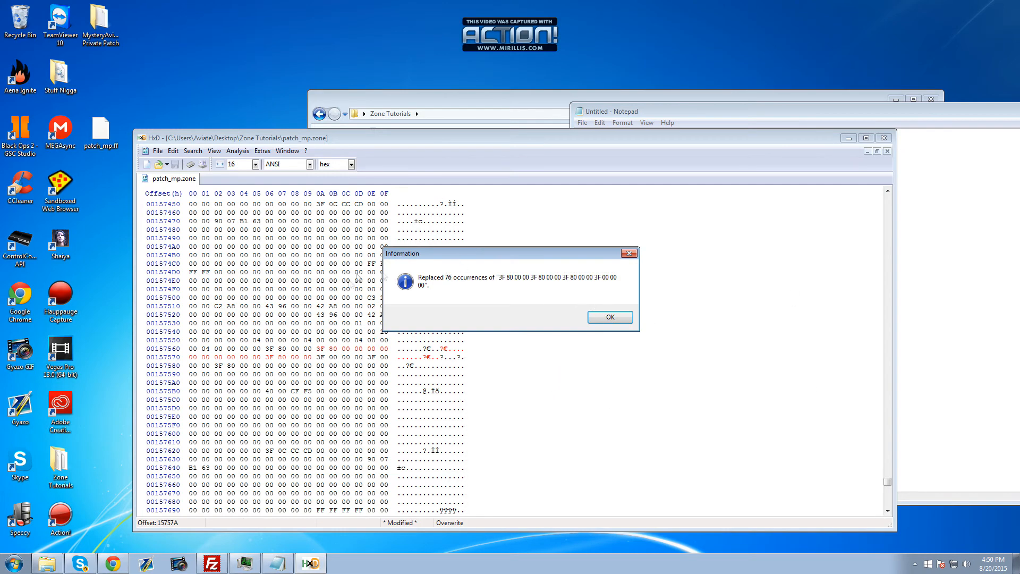
pyautogui.click(609, 317)
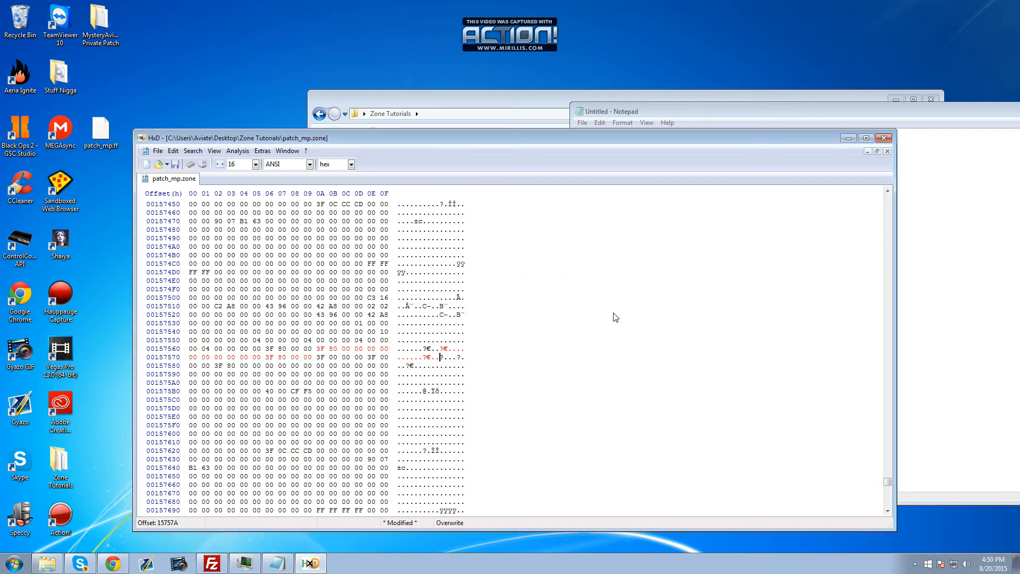